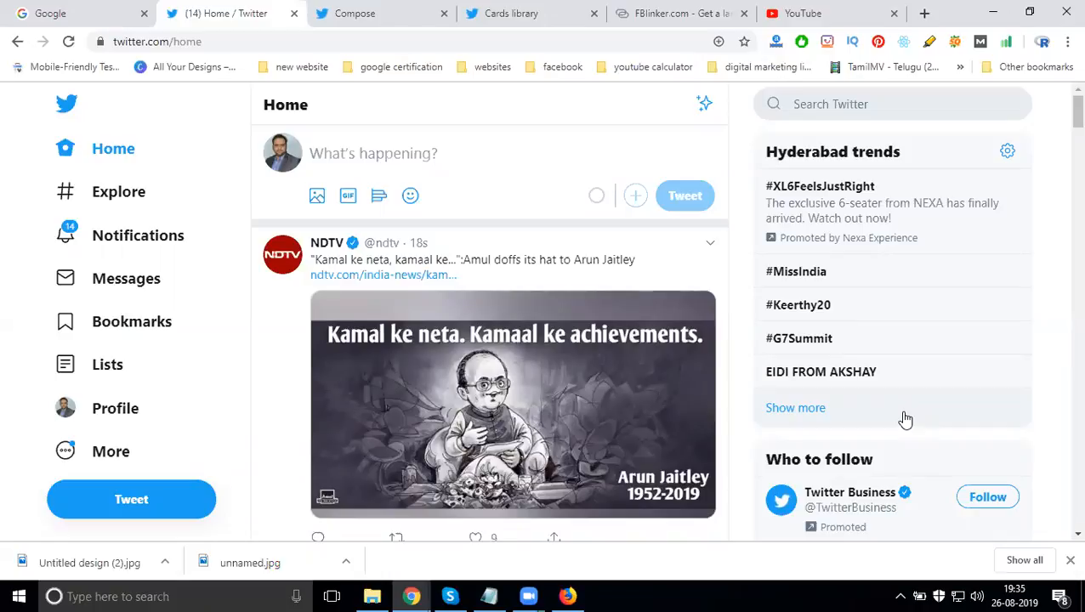
Step: Review FBlinker's empty link form and the Twitter cards library, then bring up YouTube's home page
{"action": "scroll", "scroll_direction": "down", "scroll_amount": 3}
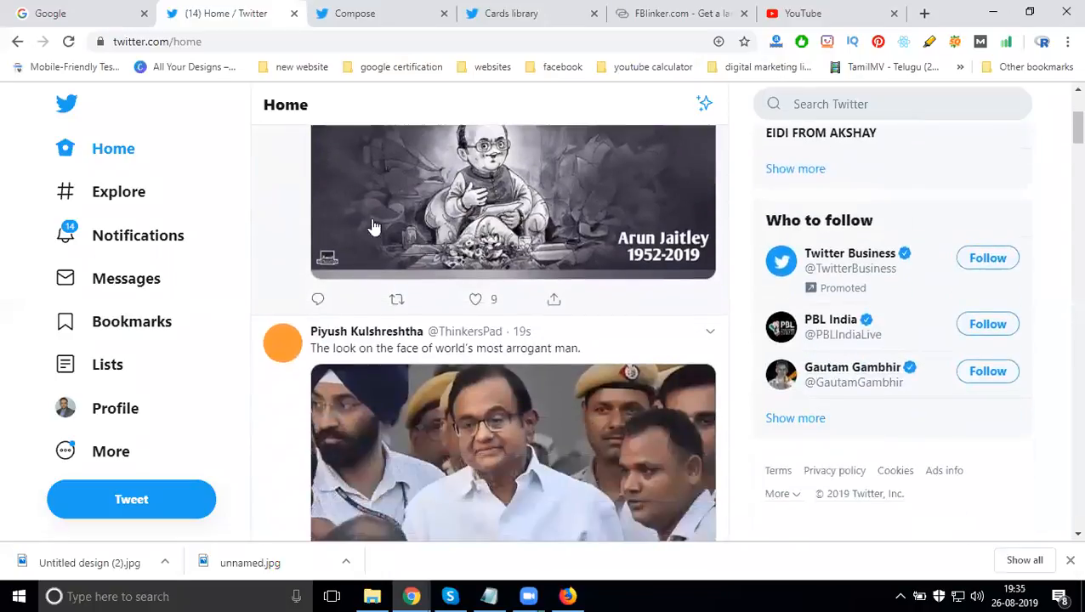
{"action": "mouse_move", "coordinate": [527, 174]}
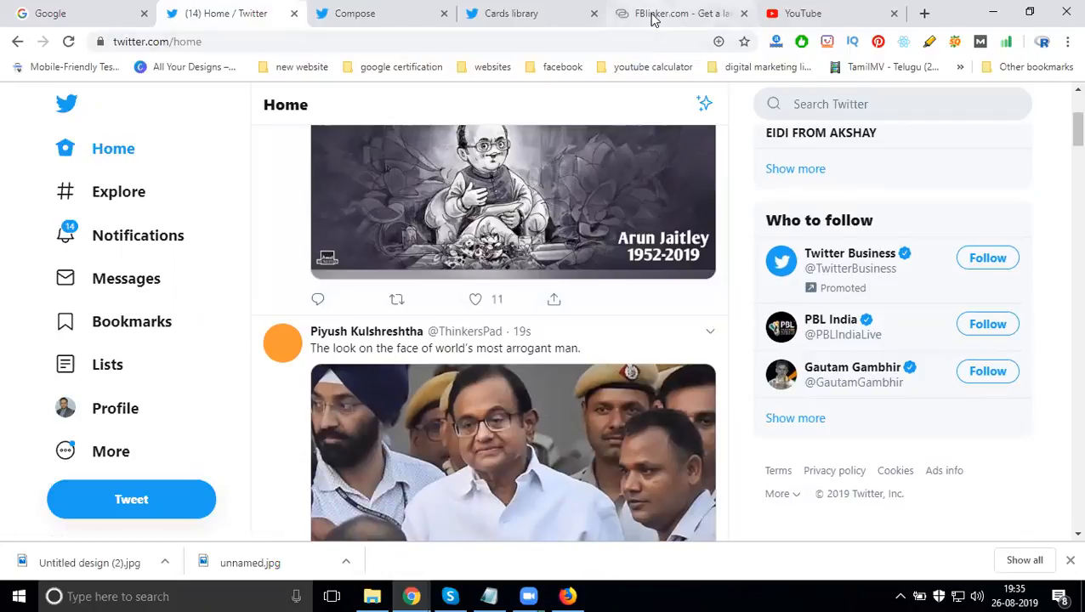
{"action": "left_click", "coordinate": [676, 13]}
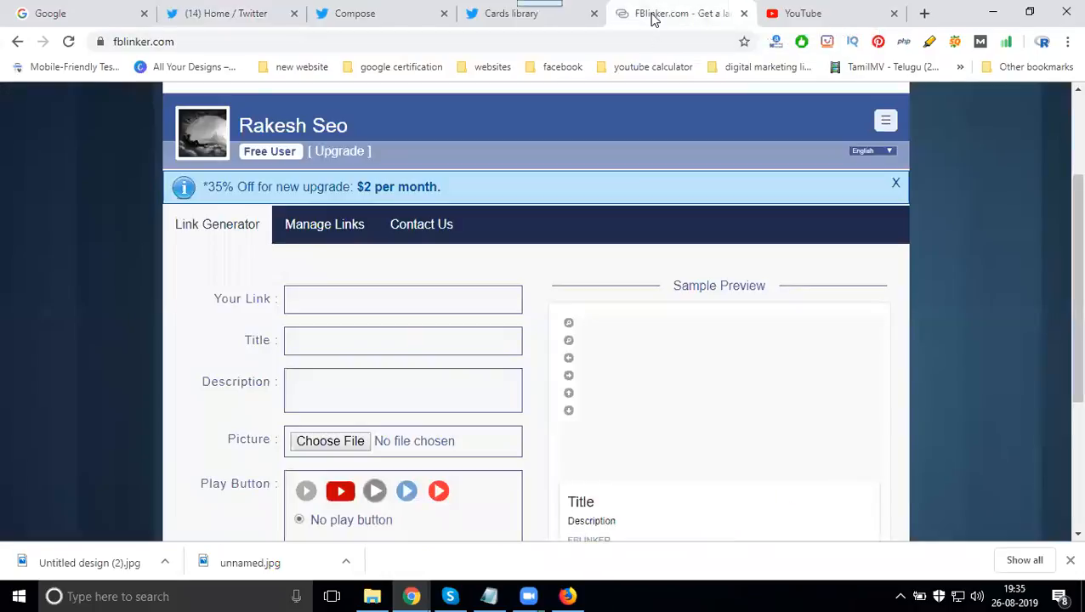
{"action": "left_click", "coordinate": [510, 13]}
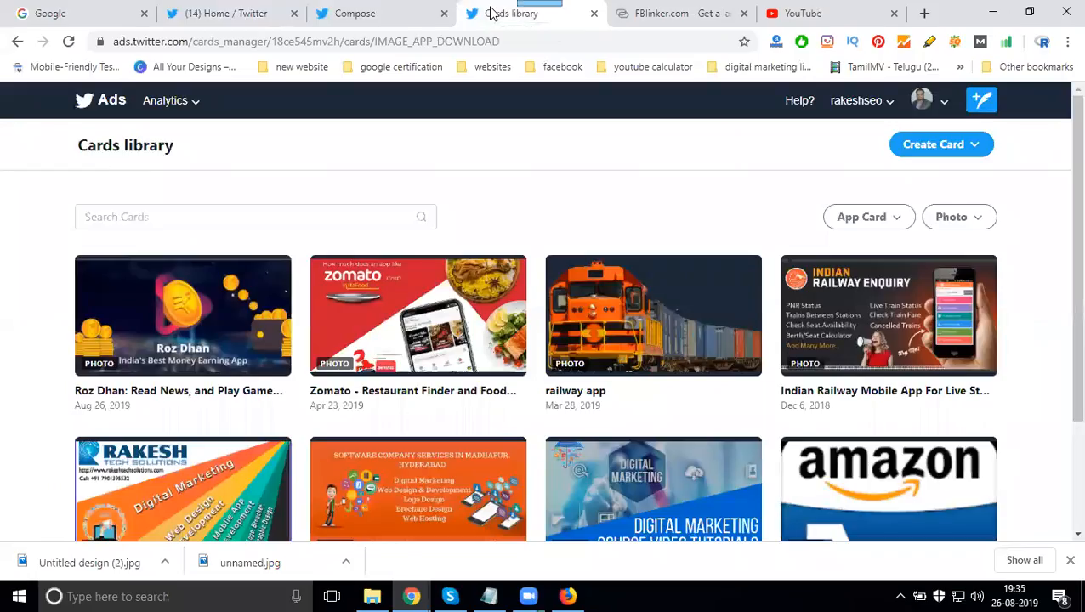
{"action": "left_click", "coordinate": [676, 13]}
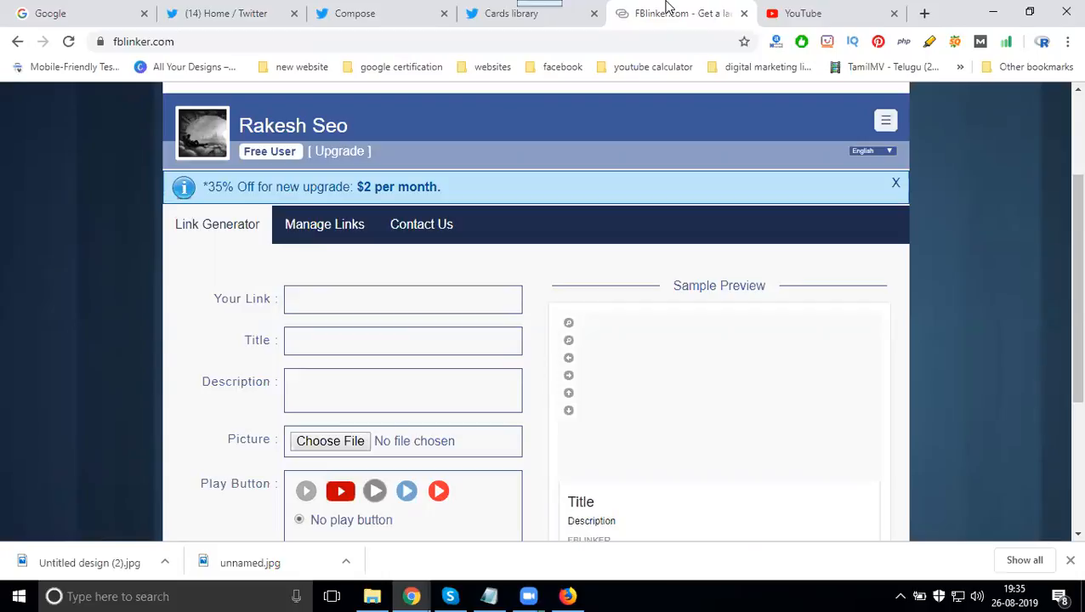
{"action": "left_click", "coordinate": [802, 12]}
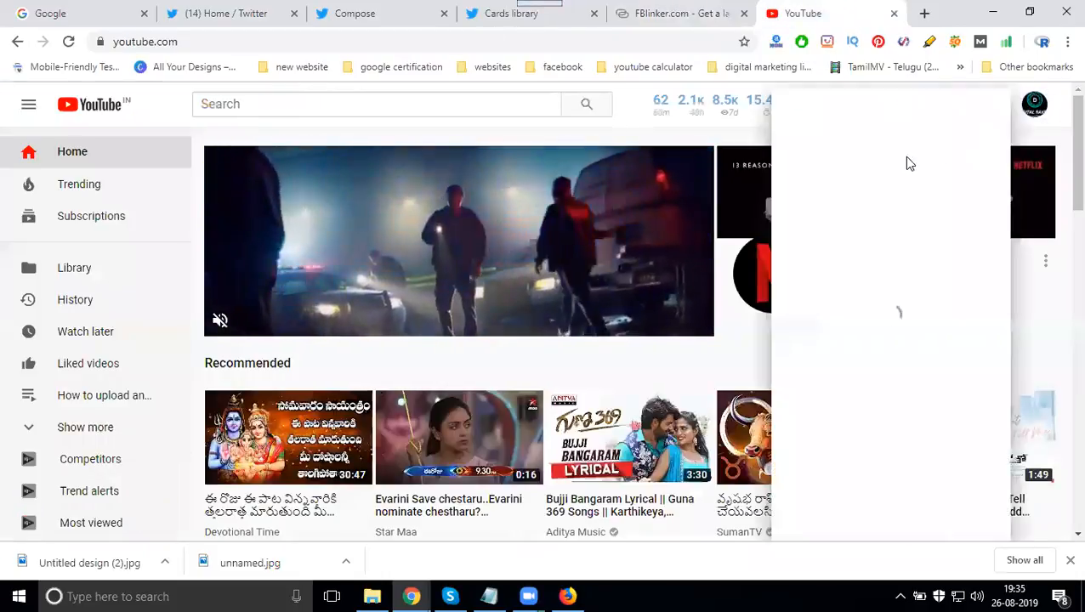
Step: Open the Digital Rakesh channel's uploads, start the Facebook page video views tutorial, then pause it
{"action": "left_click", "coordinate": [1034, 104]}
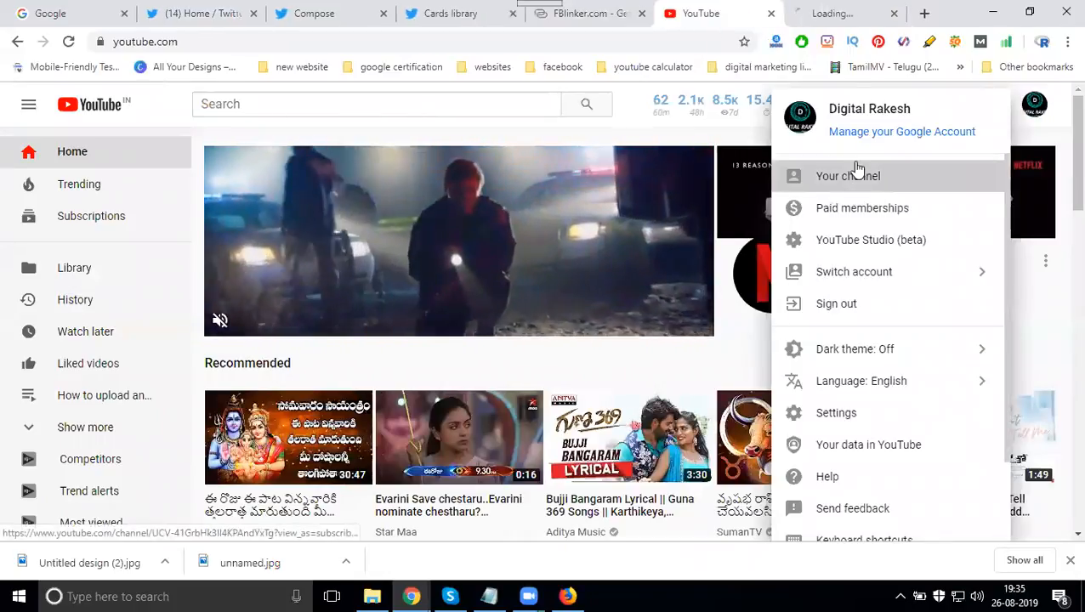
{"action": "left_click", "coordinate": [848, 176]}
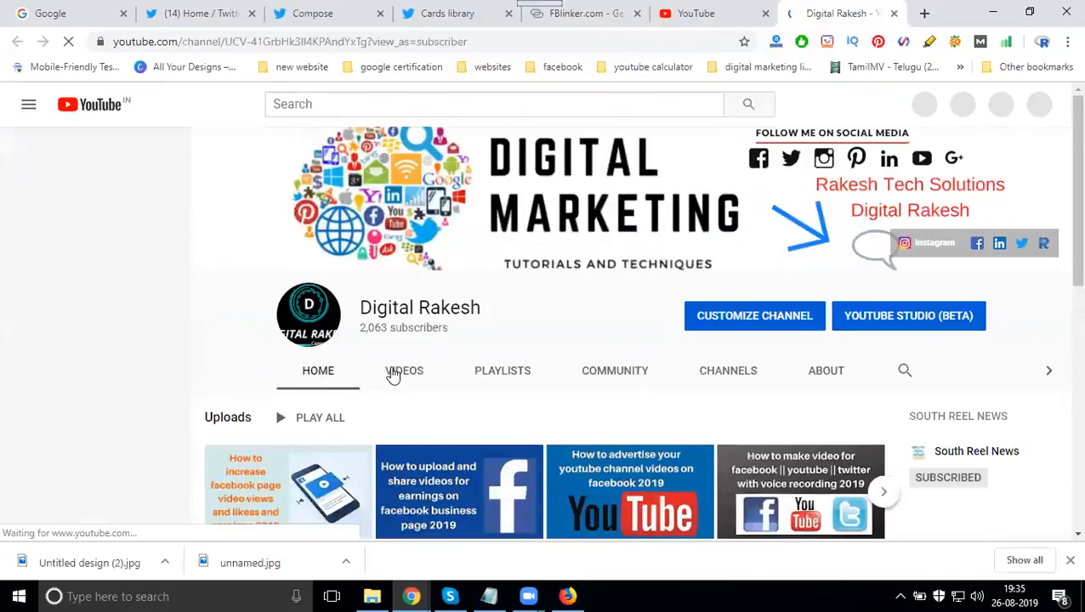
{"action": "left_click", "coordinate": [404, 370]}
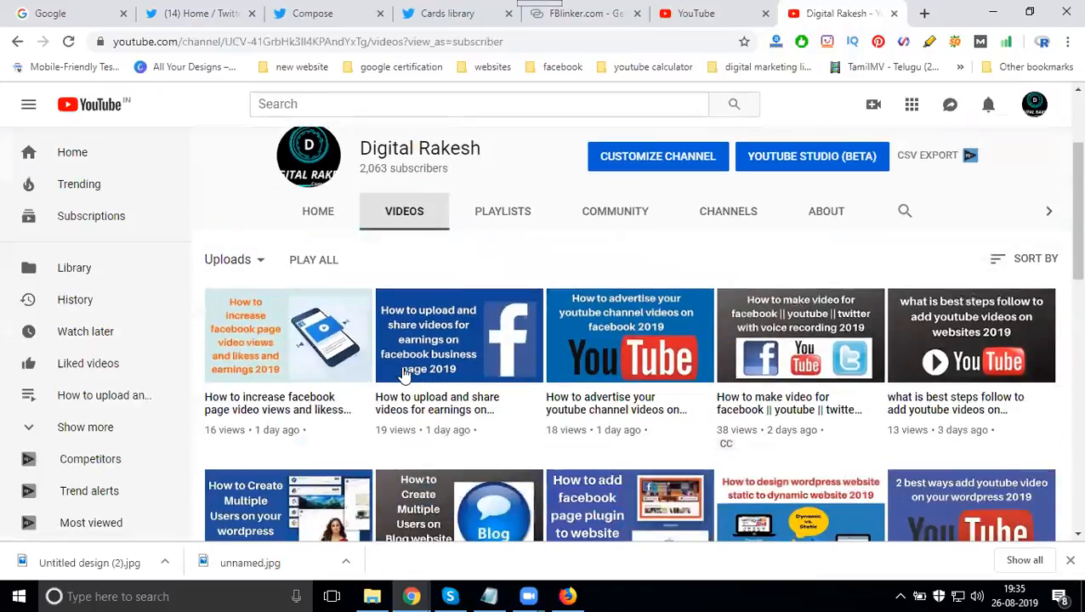
{"action": "left_click", "coordinate": [460, 335]}
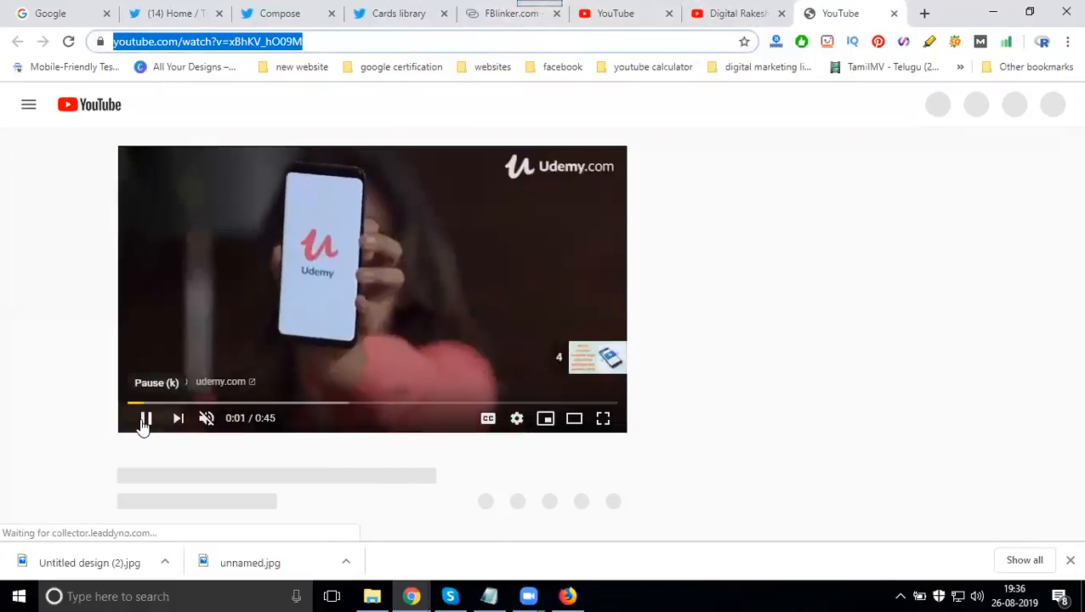
{"action": "left_click", "coordinate": [510, 13]}
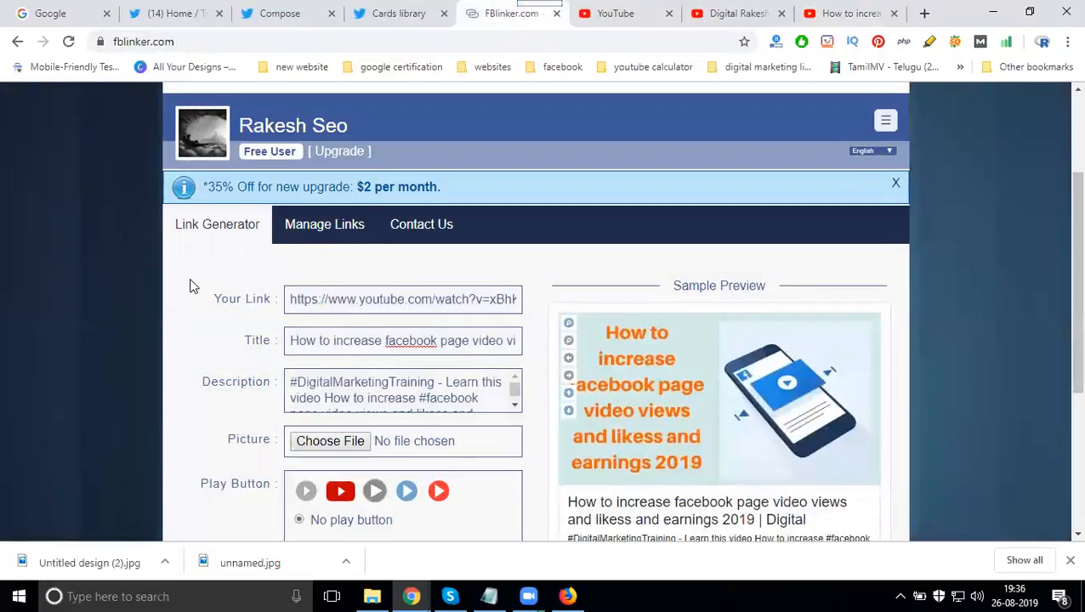
Step: Check FBlinker's auto-filled video link, title and description, and select the whole title
{"action": "scroll", "scroll_direction": "down", "scroll_amount": 3}
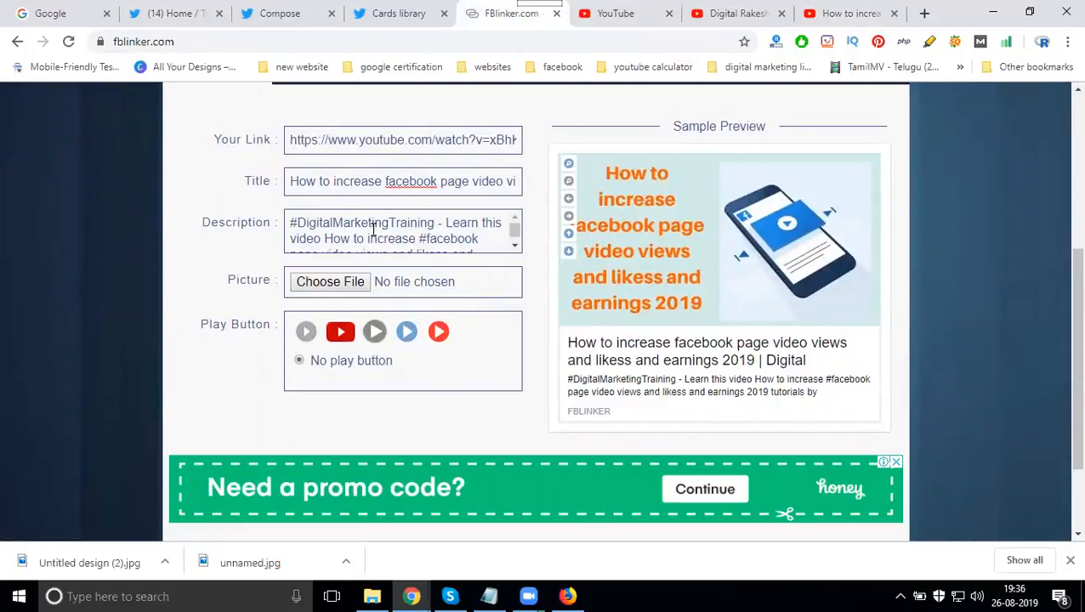
{"action": "triple_click", "coordinate": [402, 181]}
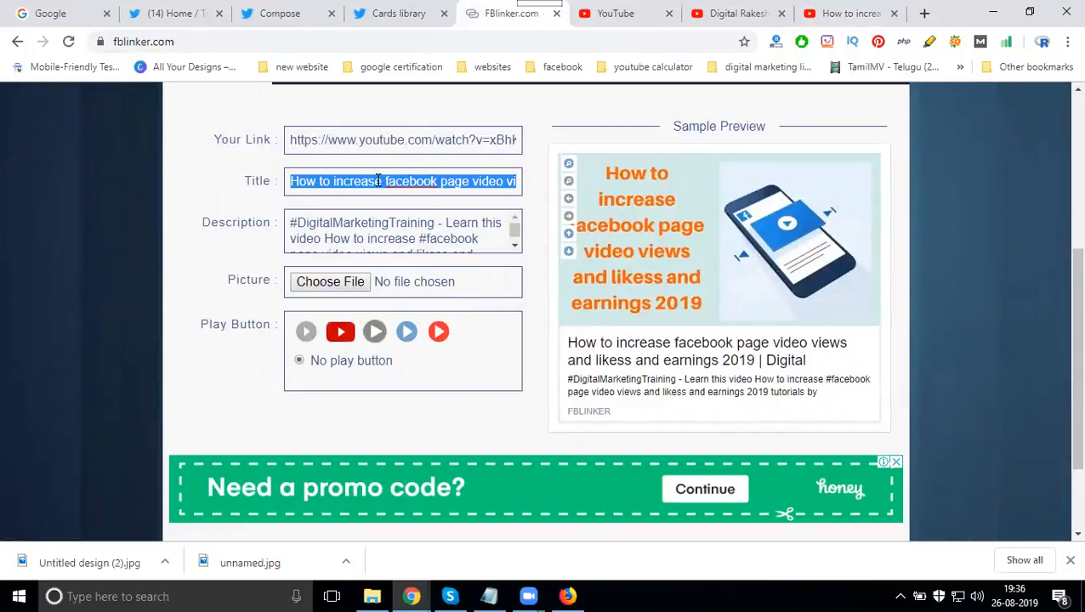
{"action": "left_click", "coordinate": [59, 13]}
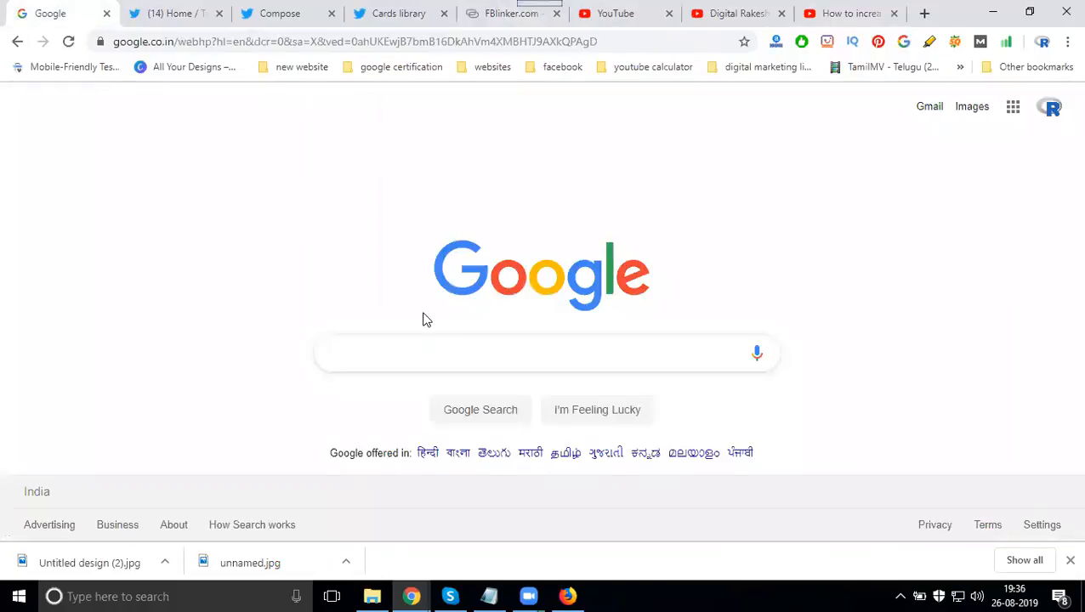
Step: Search Google for 'How to increase facebook page video views and likess and earnings 2019', then reword it with 'more'
{"action": "type", "text": "How to increase facebook page video views and likess and earnings 2019"}
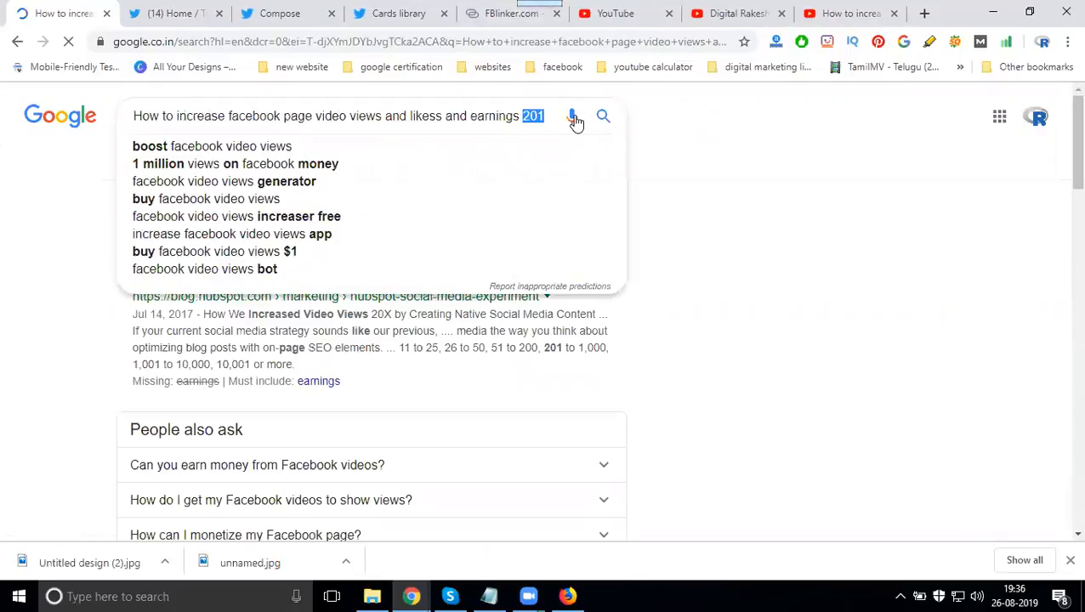
{"action": "left_click", "coordinate": [603, 116]}
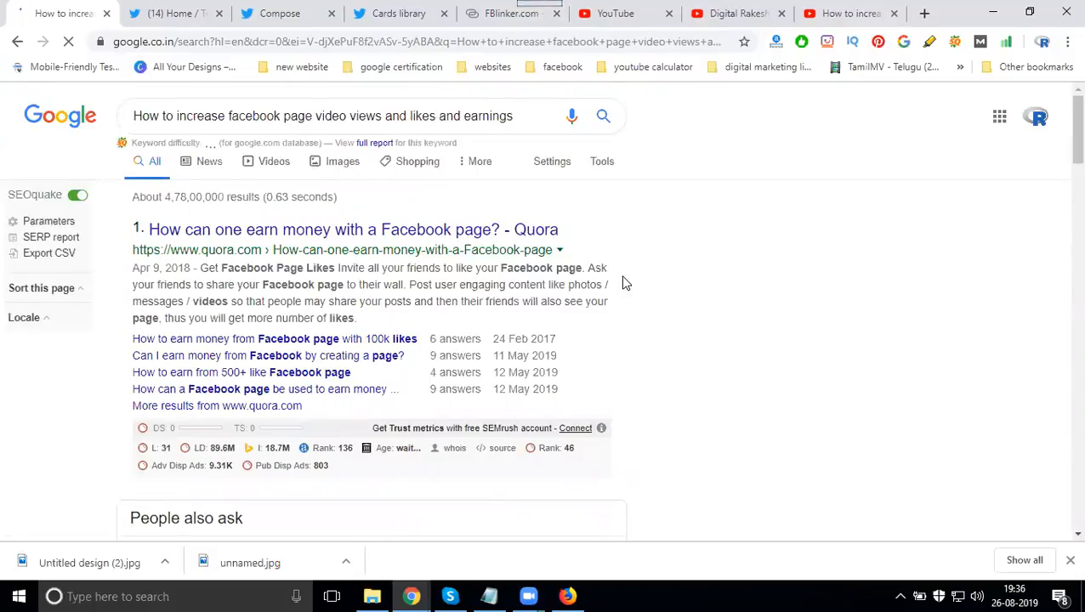
{"action": "scroll", "scroll_direction": "down", "scroll_amount": 3}
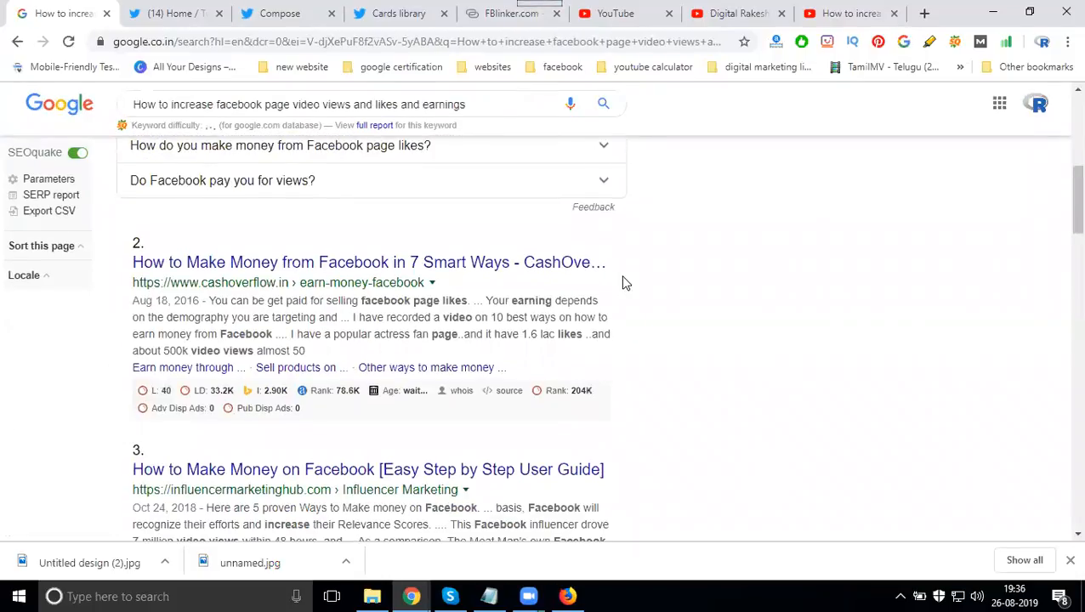
{"action": "scroll", "scroll_direction": "down", "scroll_amount": 3}
{"action": "type", "text": "get "}
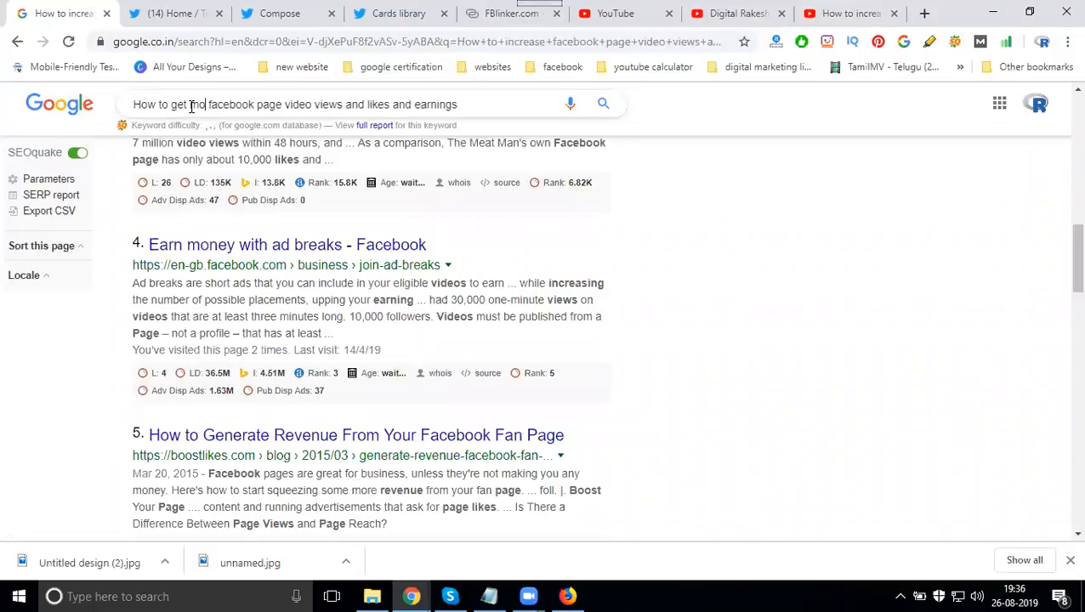
{"action": "type", "text": "more"}
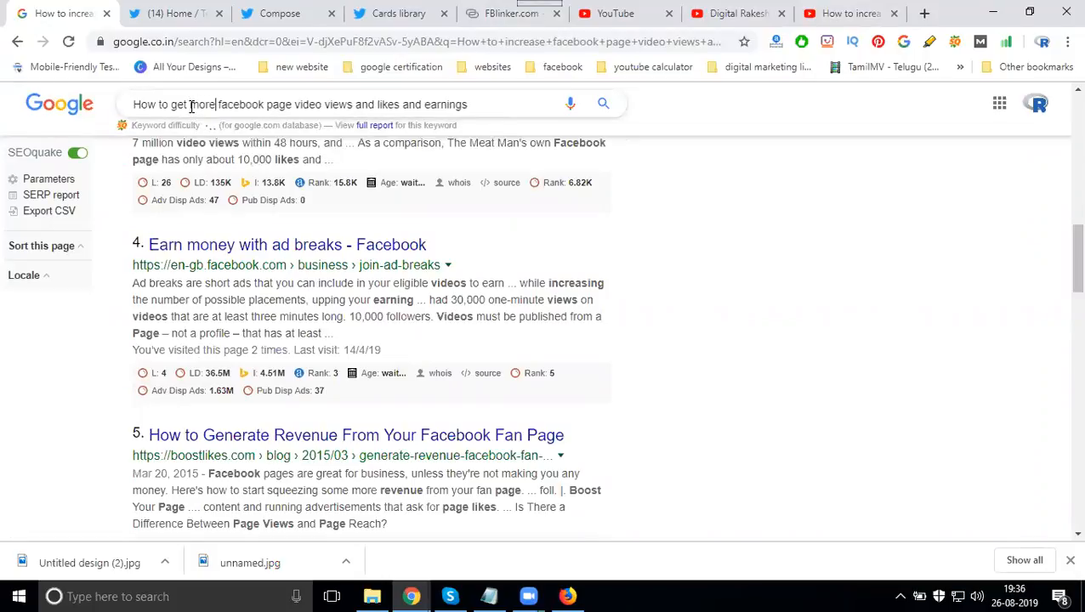
{"action": "triple_click", "coordinate": [298, 103]}
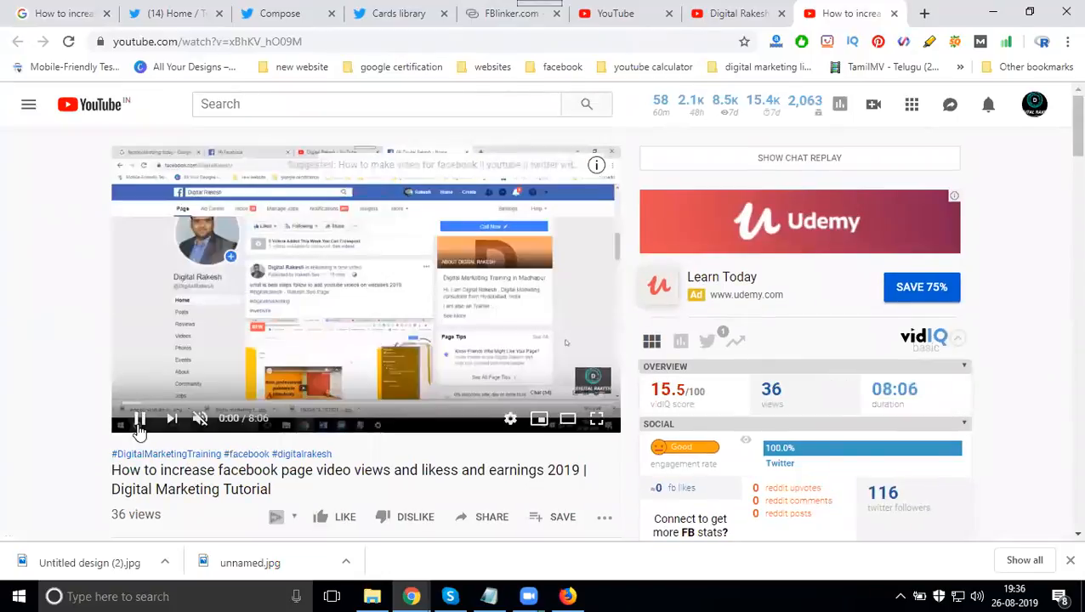
Step: Pause the Facebook page video views tutorial in the YouTube player
{"action": "left_click", "coordinate": [139, 418]}
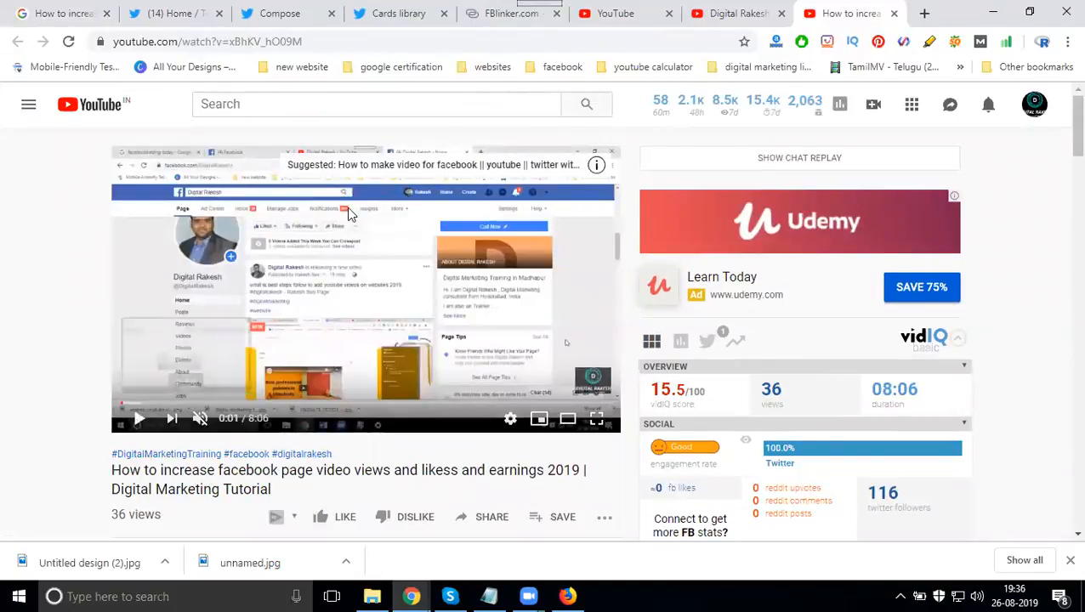
{"action": "left_click", "coordinate": [511, 13]}
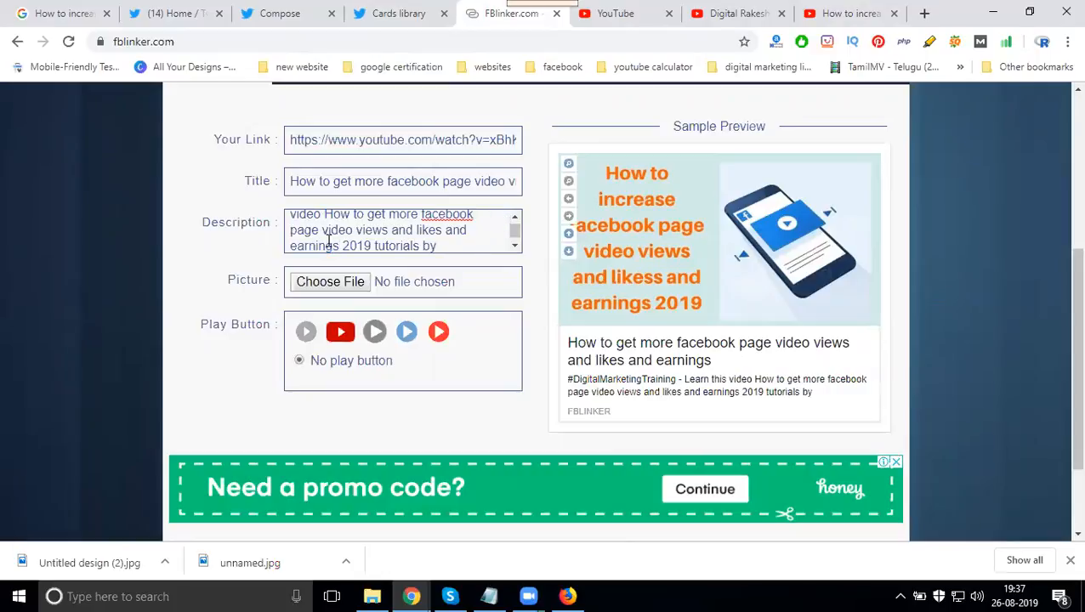
{"action": "scroll", "scroll_direction": "down", "scroll_amount": 3}
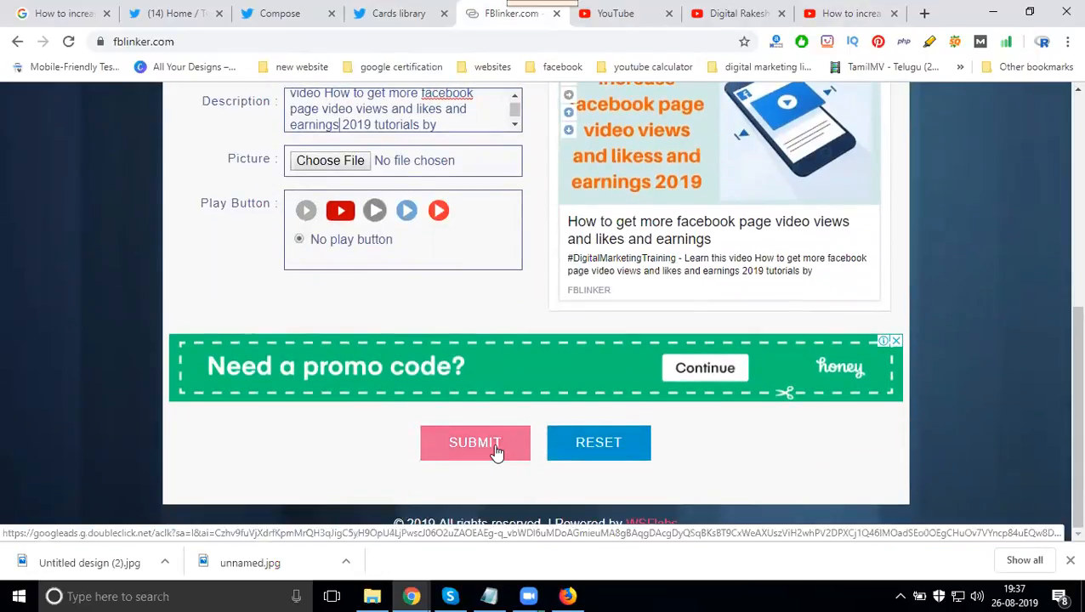
{"action": "left_click", "coordinate": [475, 442]}
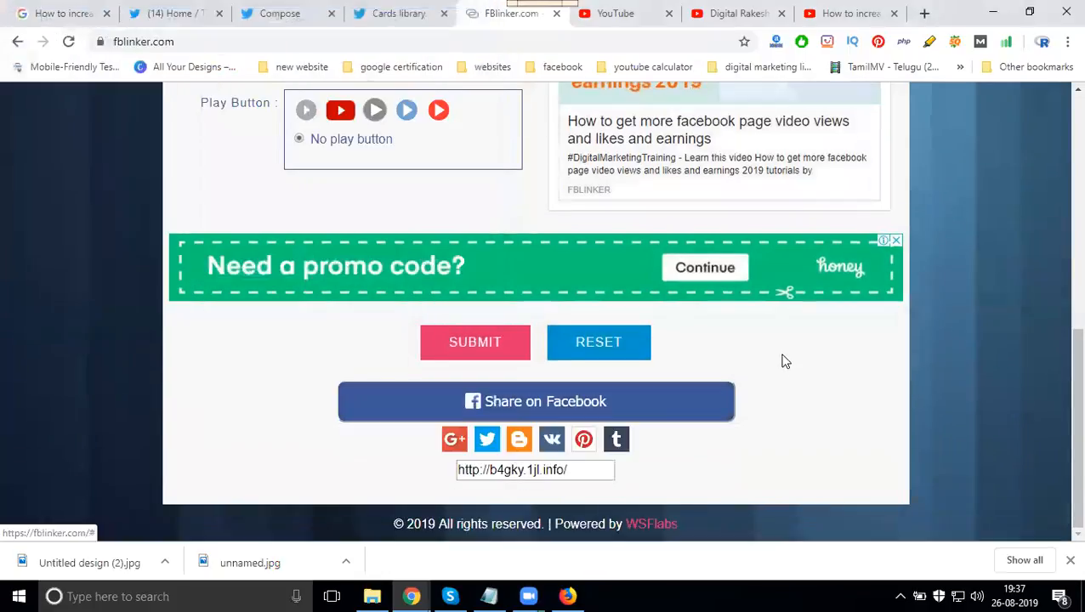
{"action": "mouse_move", "coordinate": [545, 412]}
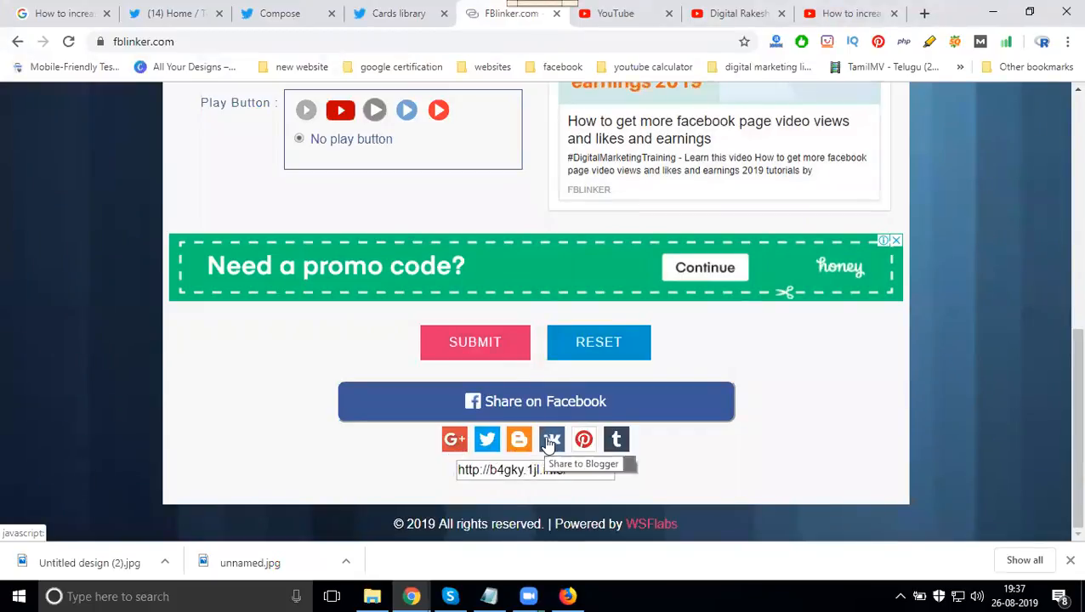
{"action": "mouse_move", "coordinate": [616, 440]}
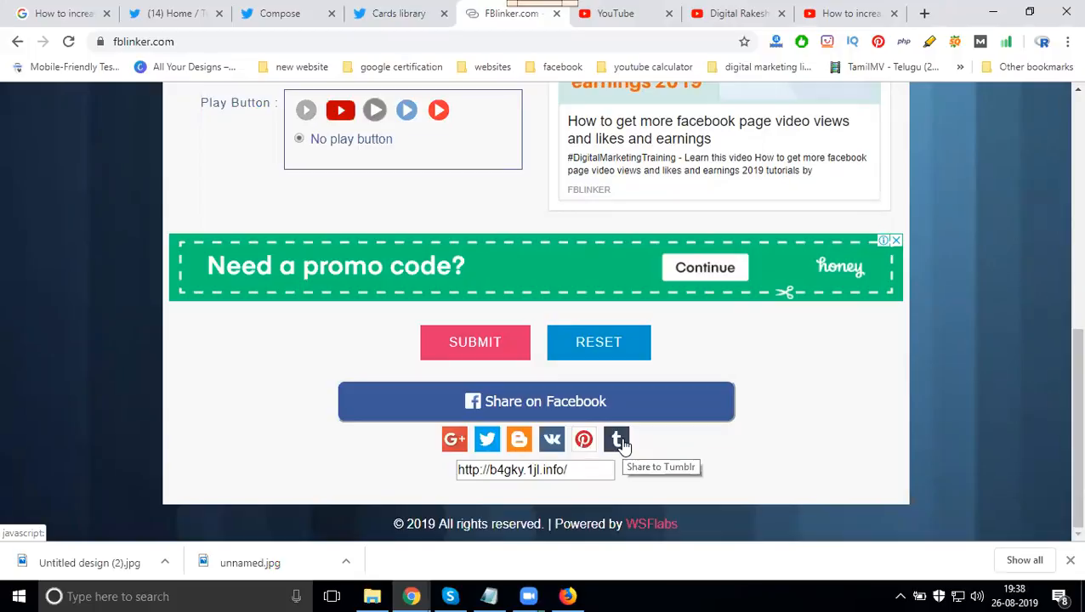
Step: Tweet the short link captioned 'How to get more facebook page video views and likes and earnings' #digitalrakesh
{"action": "left_click", "coordinate": [486, 439]}
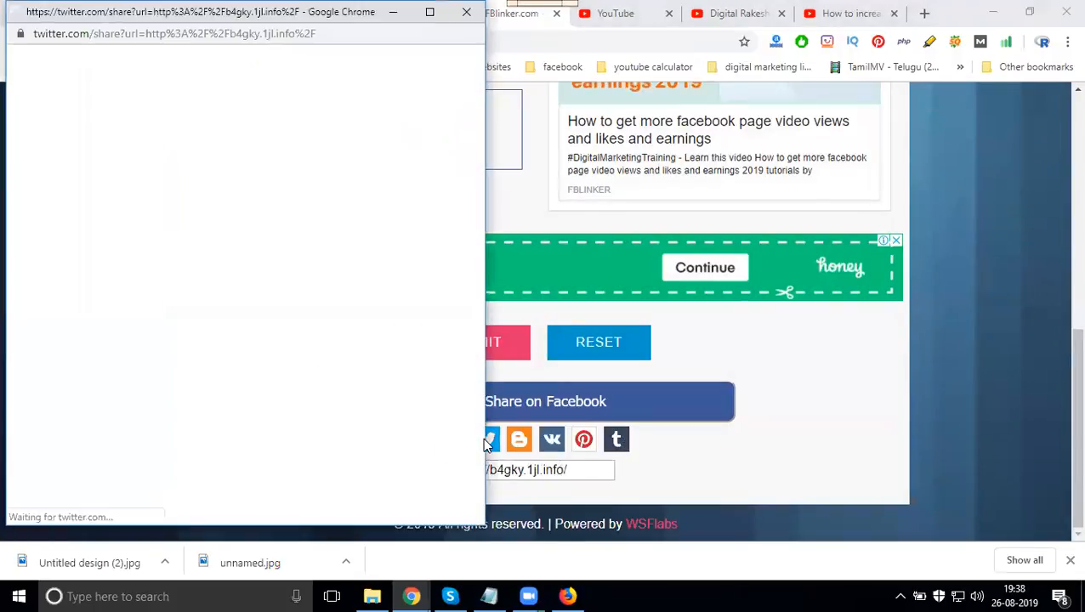
{"action": "left_click", "coordinate": [487, 439]}
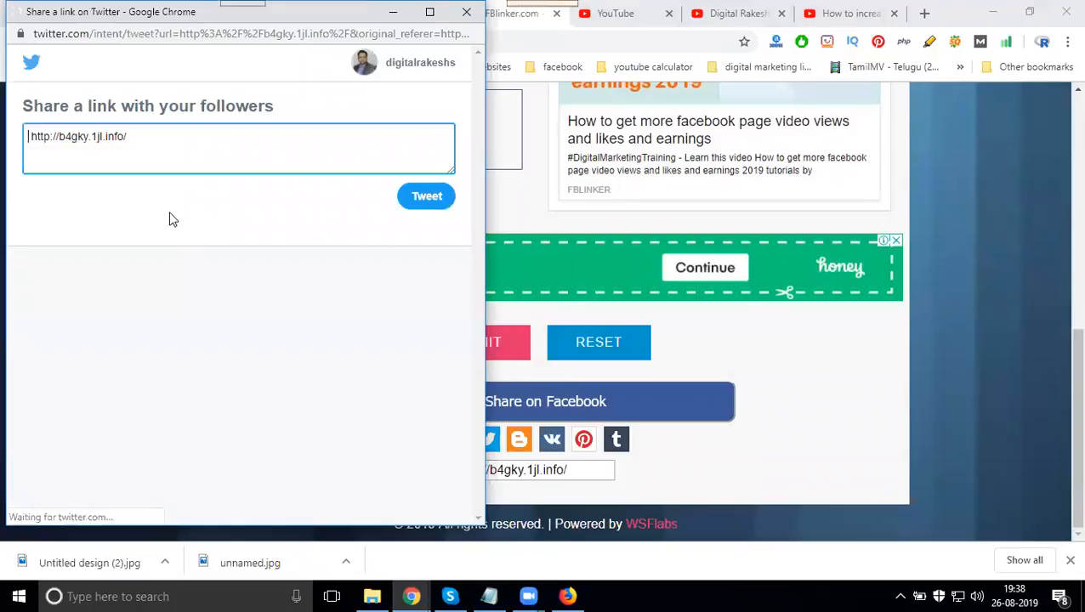
{"action": "type", "text": "How to get more facebook page video views and likes and earnings -"}
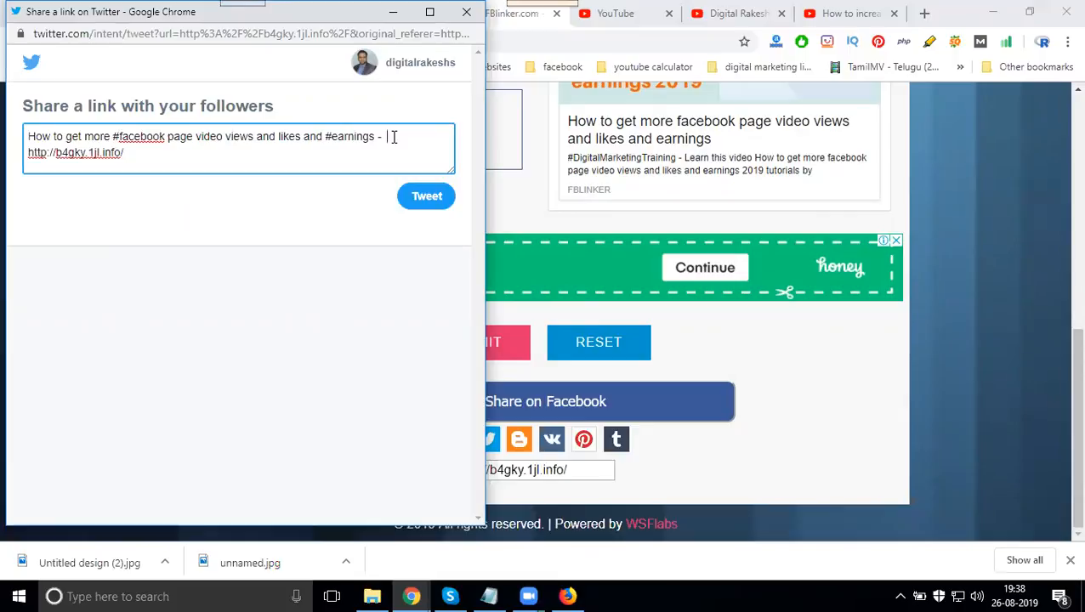
{"action": "type", "text": "#digital"}
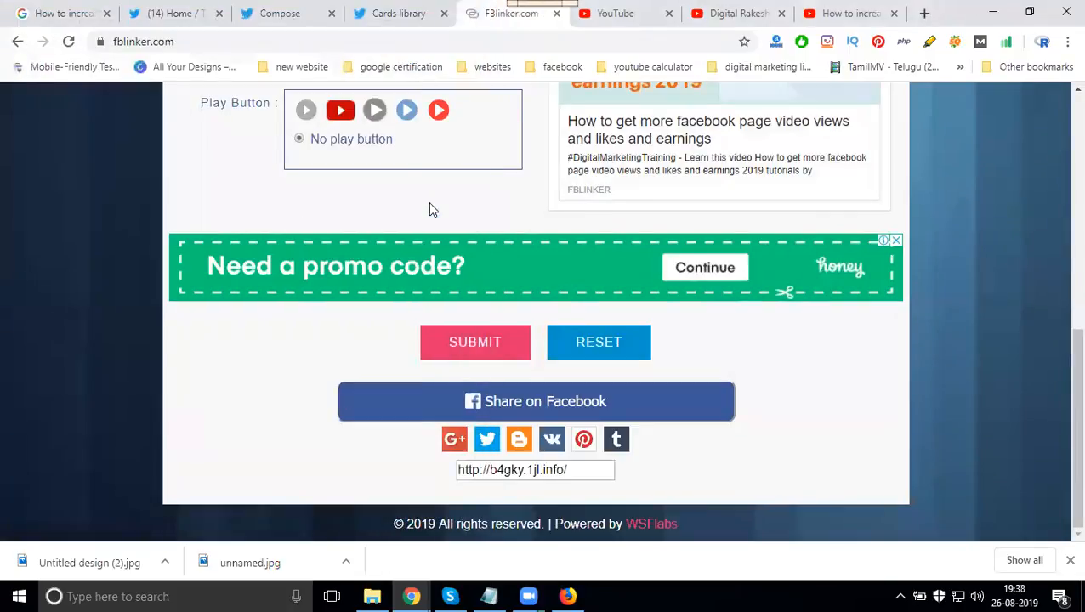
Step: Find the new tweet on the Digital Rakesh profile and open its large video card
{"action": "left_click", "coordinate": [170, 13]}
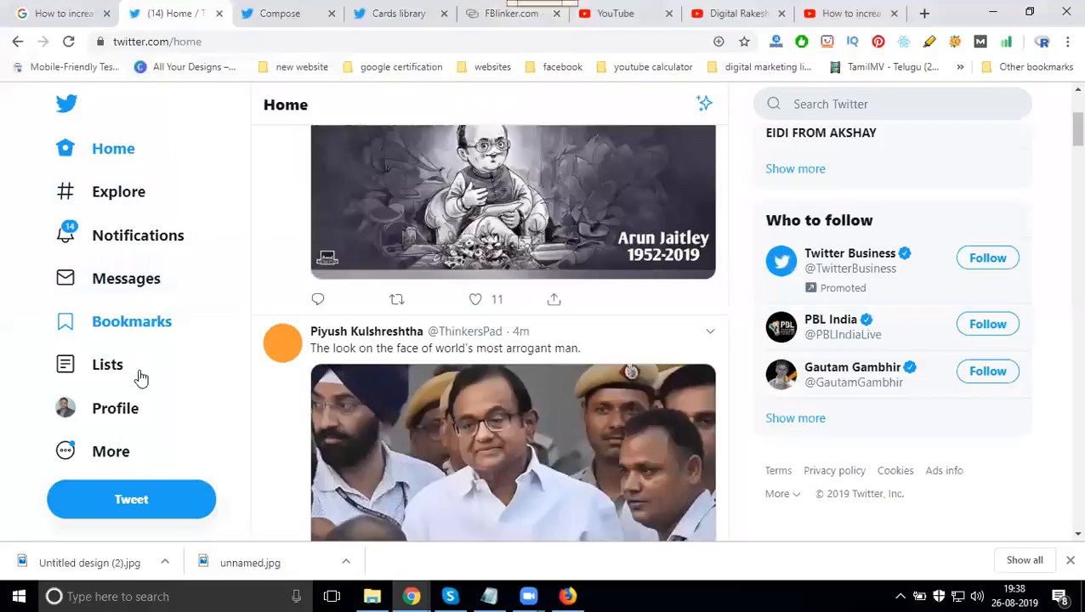
{"action": "left_click", "coordinate": [115, 408]}
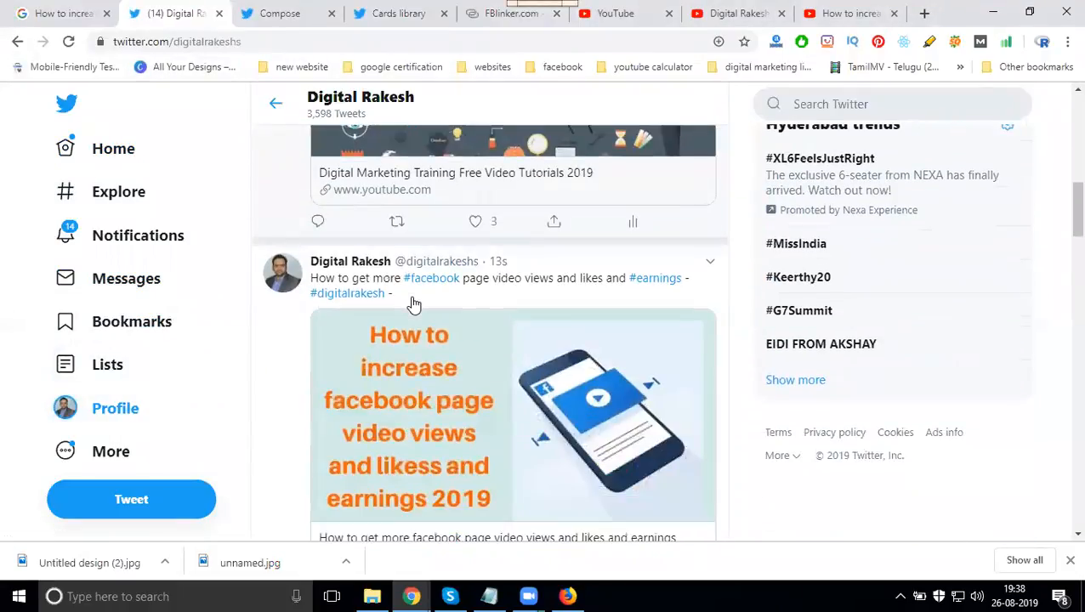
{"action": "scroll", "scroll_direction": "down", "scroll_amount": 3}
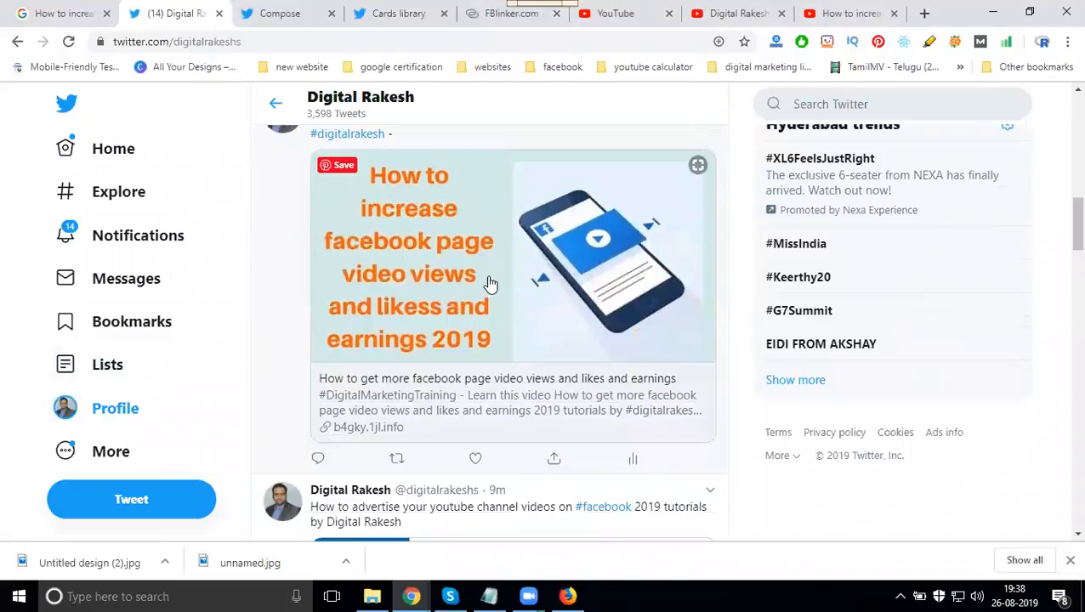
{"action": "mouse_move", "coordinate": [471, 266]}
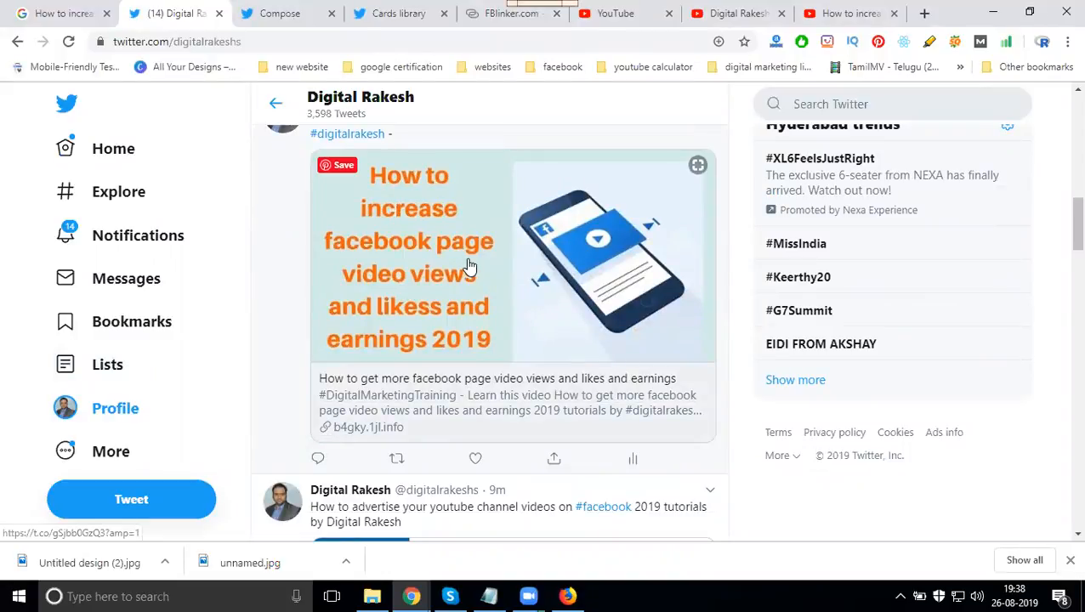
{"action": "mouse_move", "coordinate": [334, 387]}
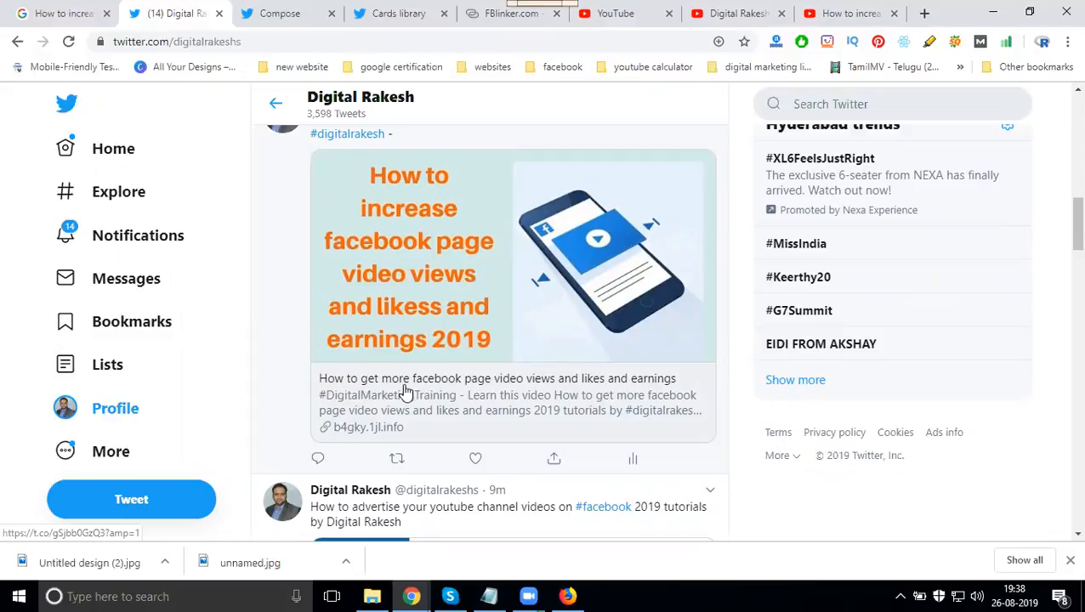
{"action": "mouse_move", "coordinate": [568, 391]}
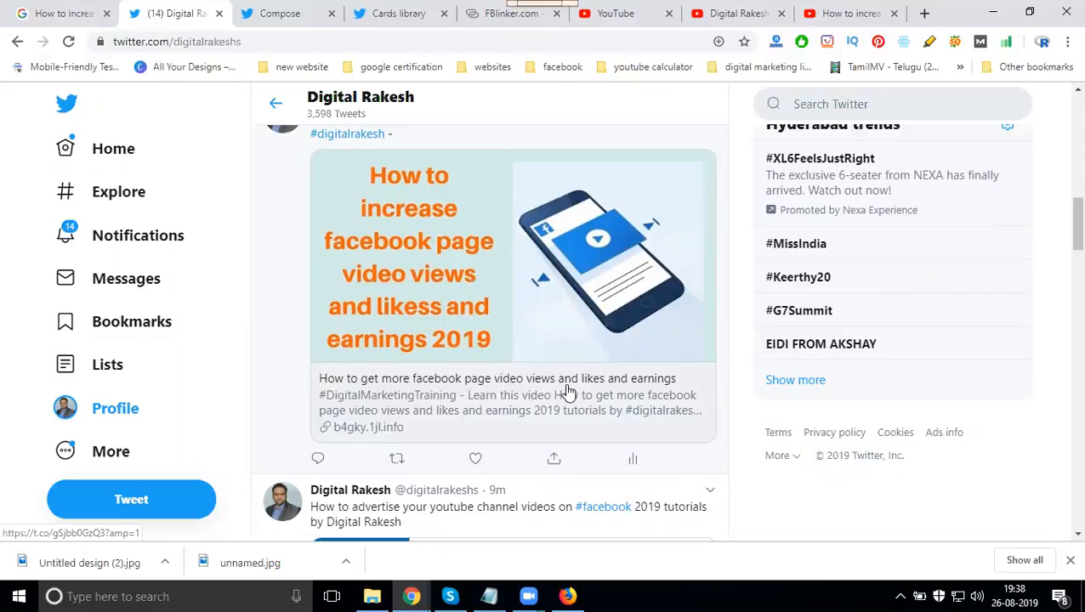
{"action": "left_click", "coordinate": [851, 13]}
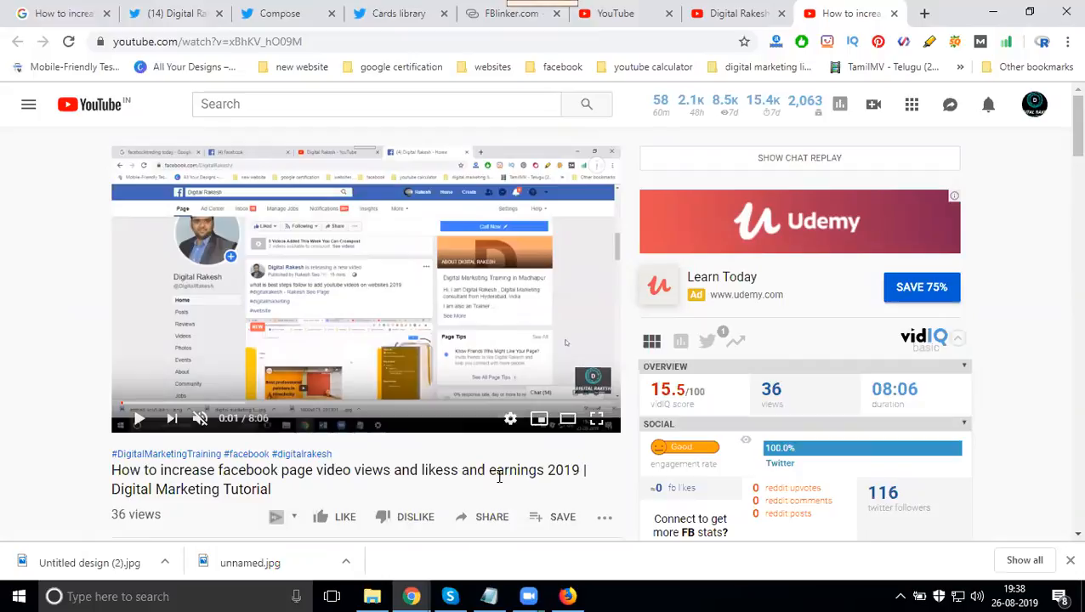
Step: View the YouTube video opened from the card, then return to FBlinker's short-link page
{"action": "left_click", "coordinate": [170, 14]}
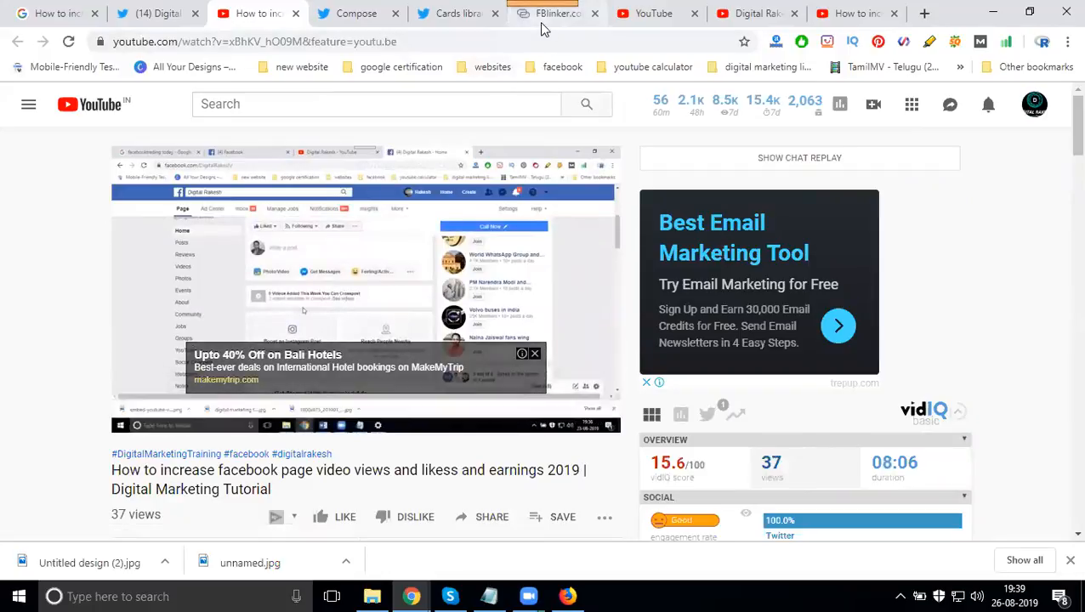
{"action": "left_click", "coordinate": [557, 13]}
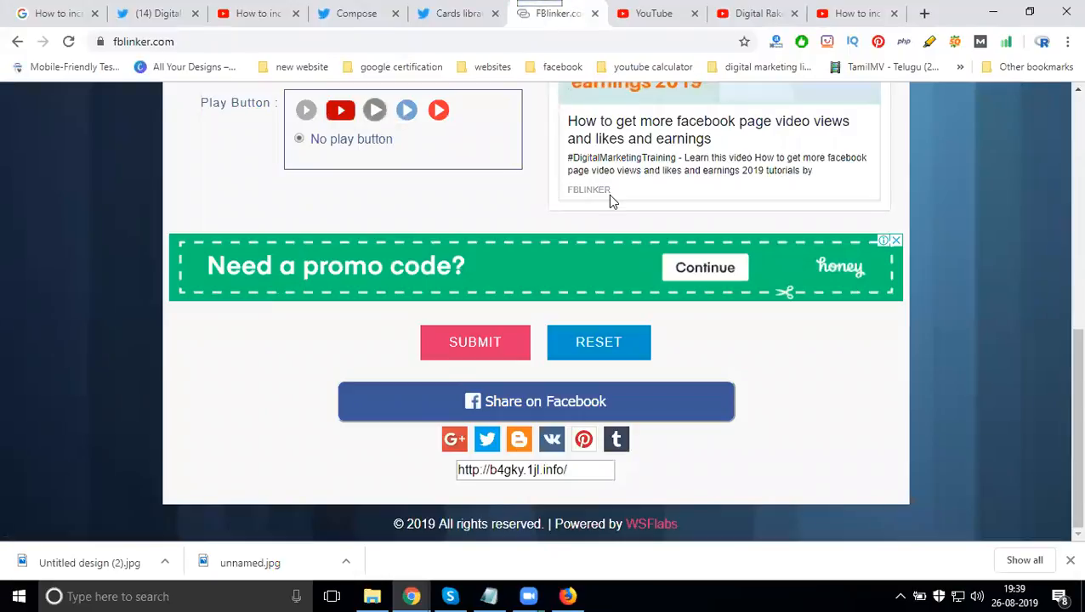